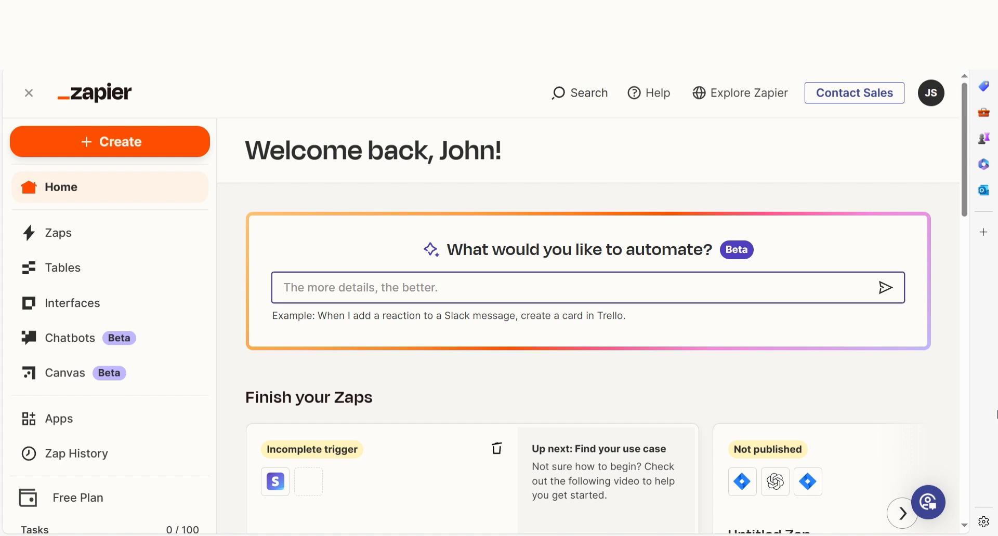
Ask Zapier's AI prompt for 'facebook messenger to email' and get a suggested two-step Zap
{"action": "type", "text": "facebook messenger to email"}
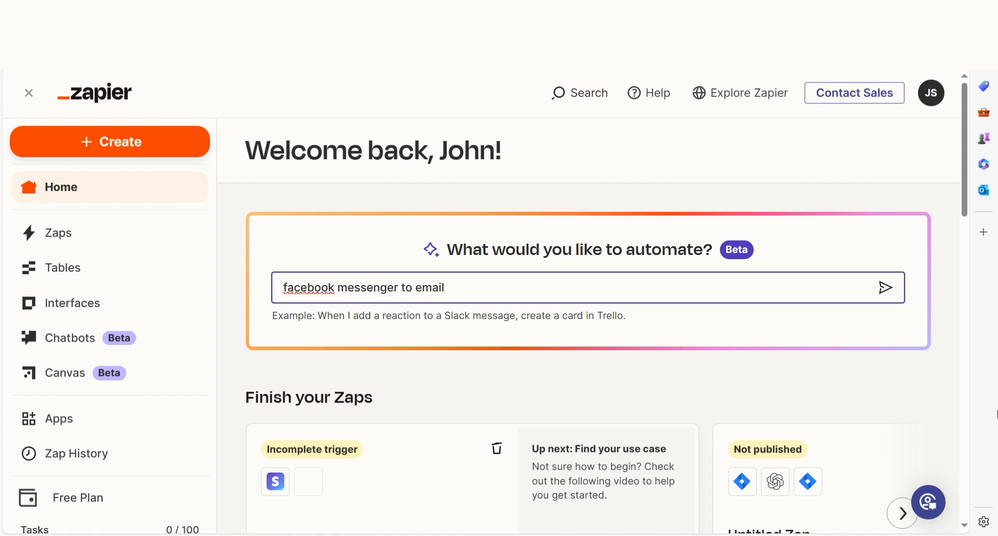
{"action": "left_click", "coordinate": [883, 287]}
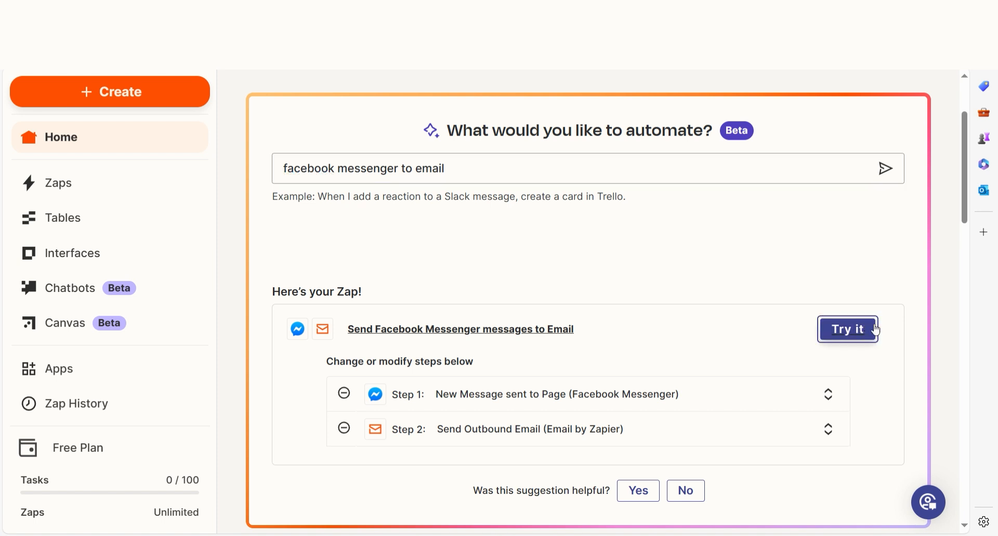
Try the suggested Zap and authorize a Facebook Messenger account for its trigger via 'Continue as'
{"action": "left_click", "coordinate": [847, 329]}
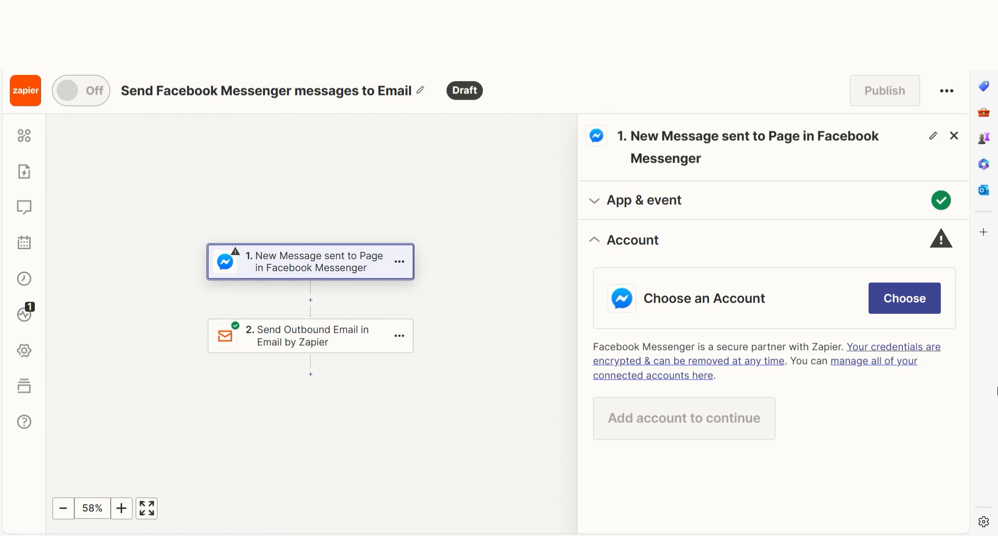
{"action": "left_click", "coordinate": [903, 299]}
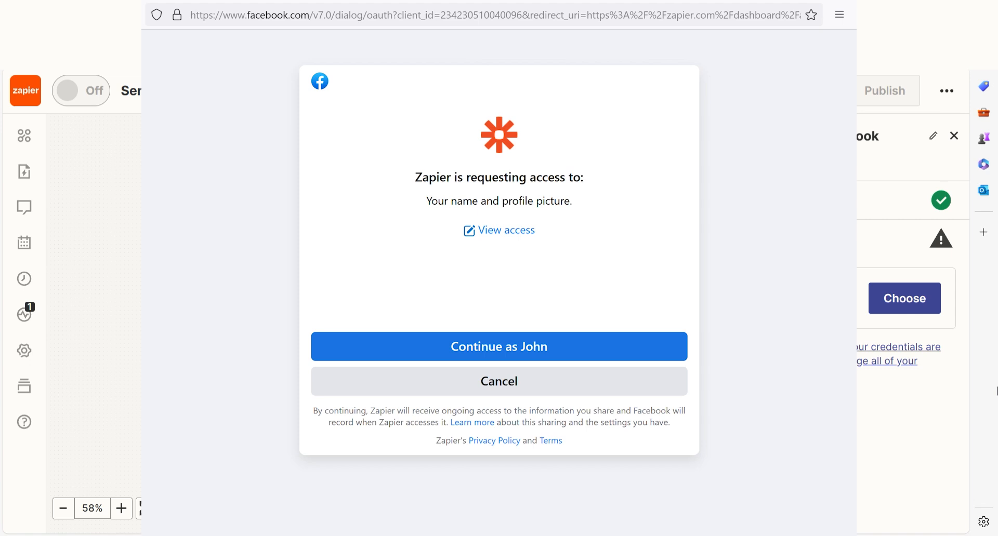
{"action": "left_click", "coordinate": [499, 346]}
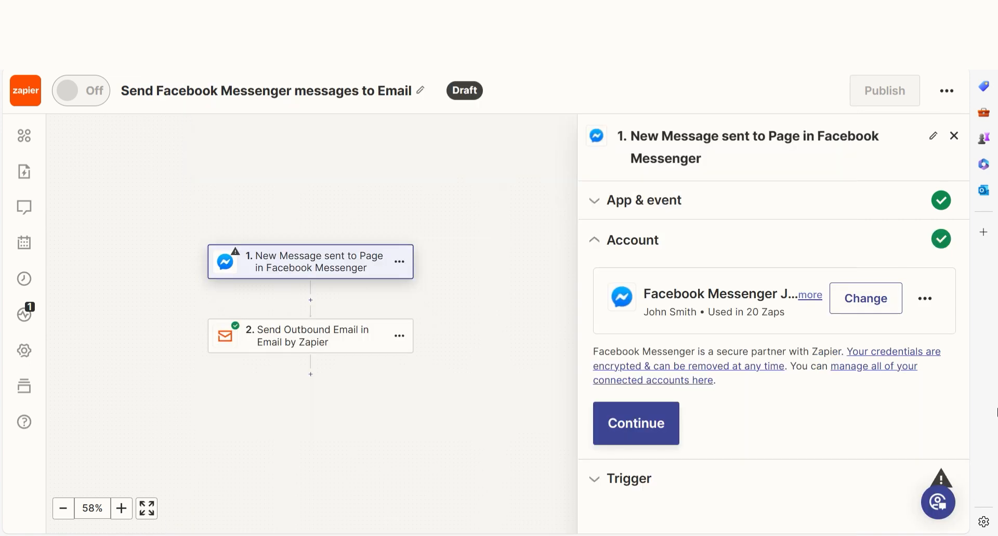
Run the trigger test to pull a sample Messenger message, then continue to the Email by Zapier step
{"action": "left_click", "coordinate": [634, 424]}
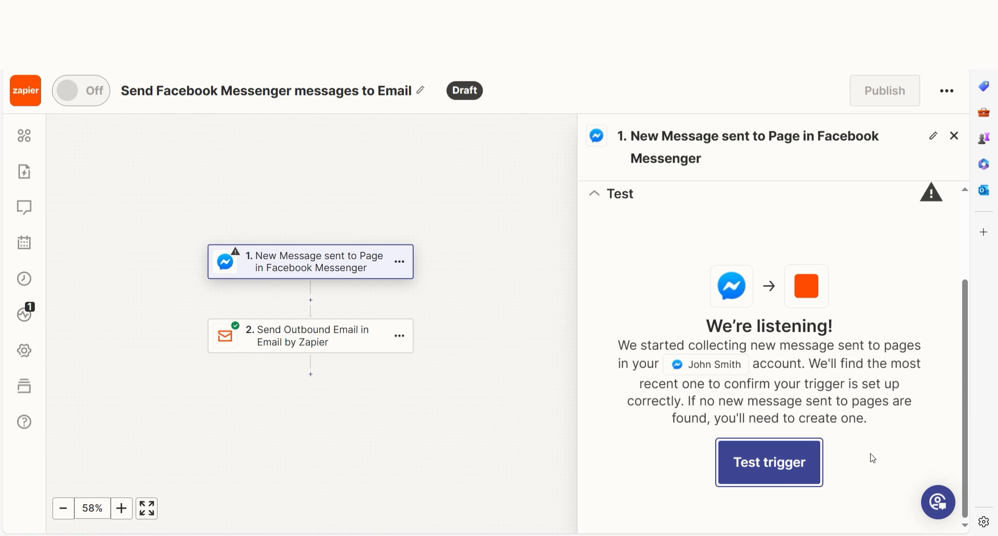
{"action": "left_click", "coordinate": [768, 463]}
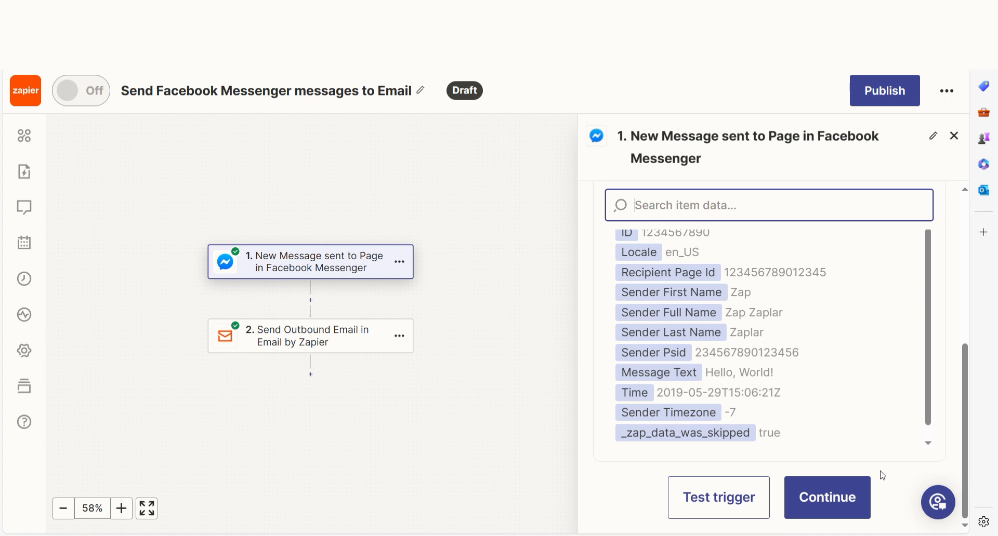
{"action": "left_click", "coordinate": [310, 336]}
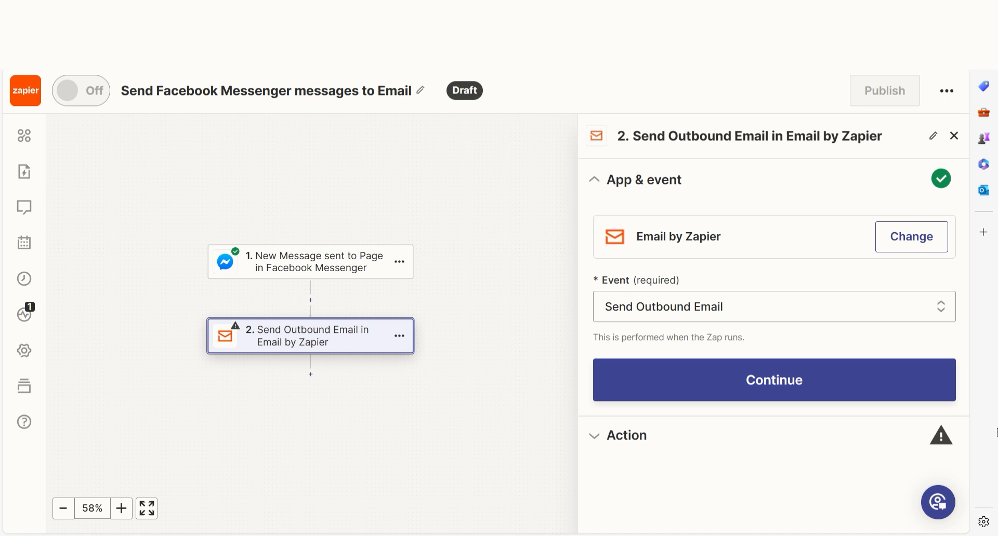
Map Sender Full Name, Subject and Message Text into the email from the sample data and send a test email
{"action": "left_click", "coordinate": [773, 379]}
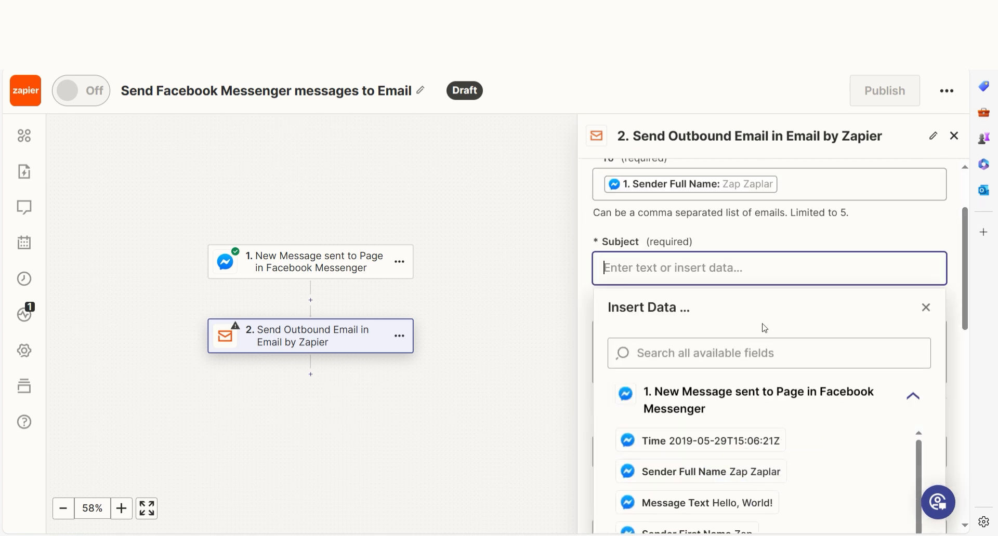
{"action": "scroll", "scroll_direction": "down", "scroll_amount": 3}
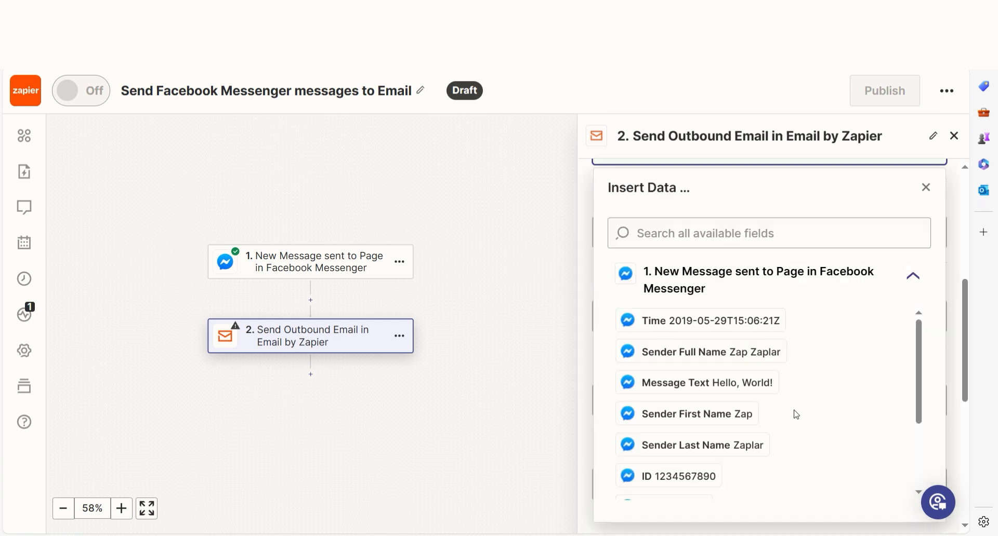
{"action": "left_click", "coordinate": [925, 187]}
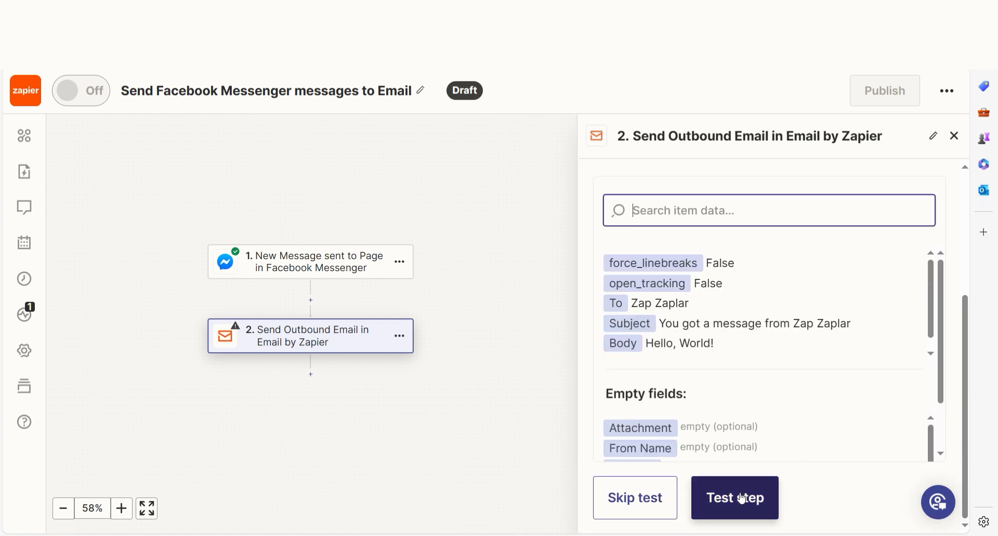
{"action": "left_click", "coordinate": [734, 498]}
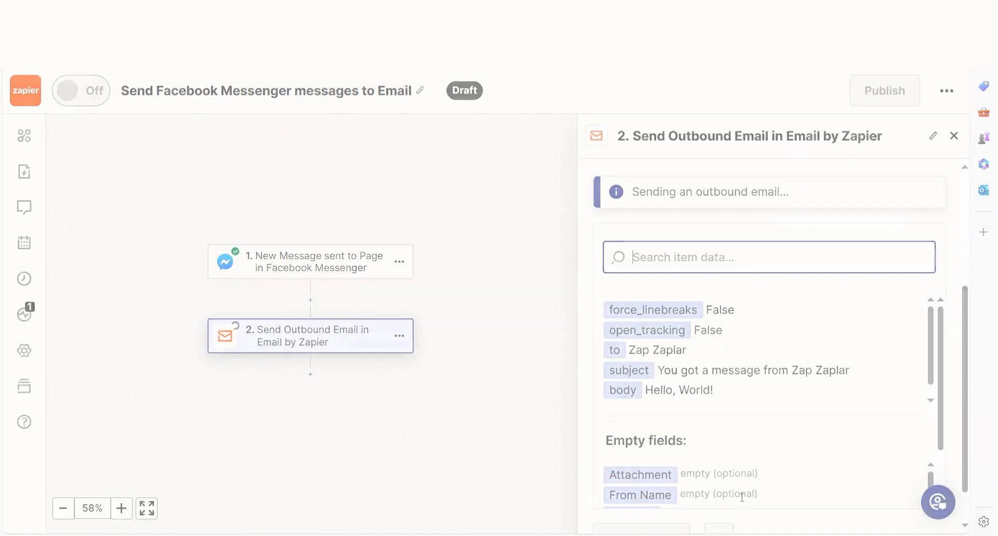